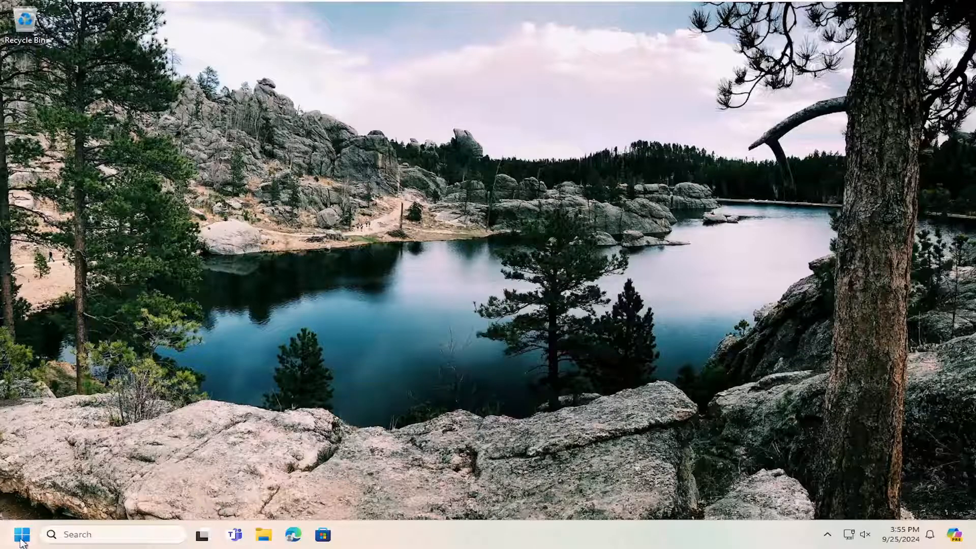
- Search 'troubleshoot' from Start and open the Troubleshoot settings page
{"action": "type", "text": "troub"}
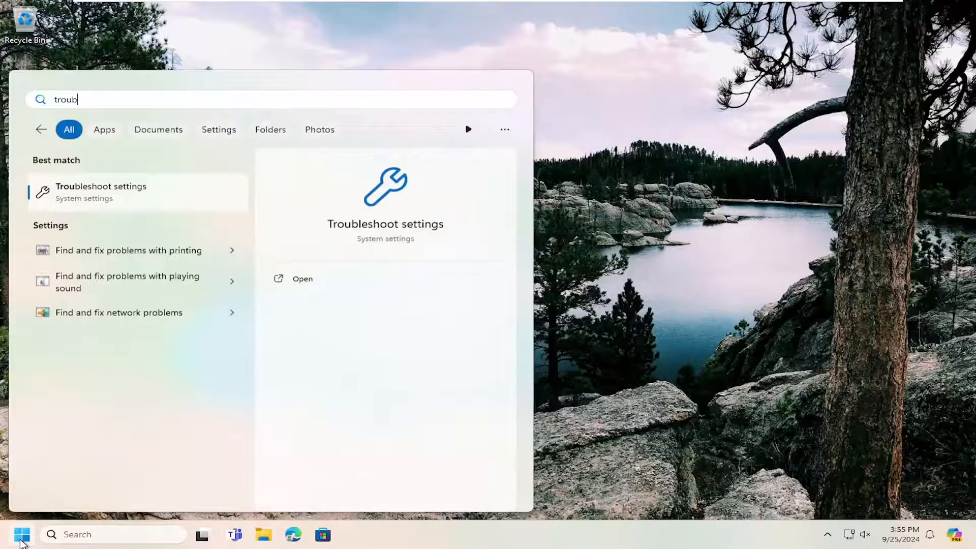
{"action": "type", "text": "leshoot"}
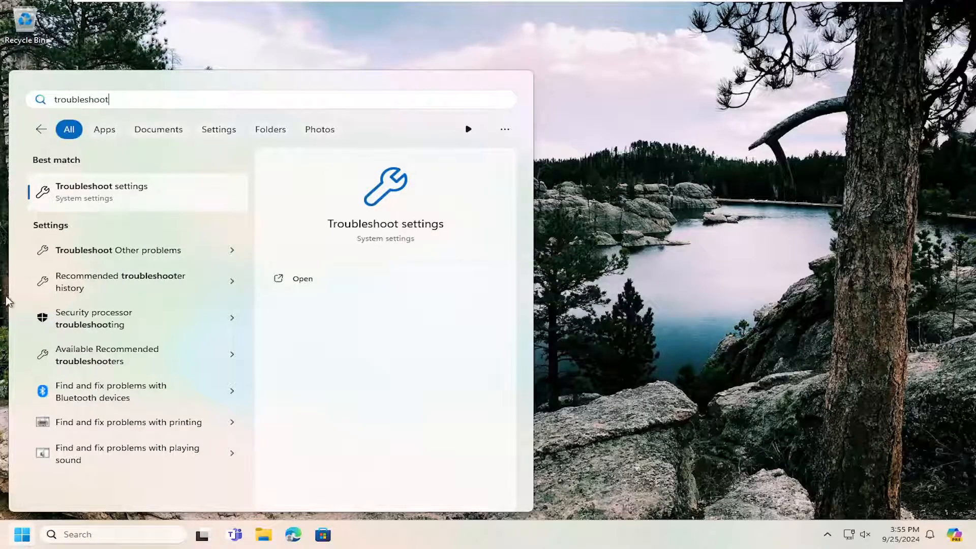
{"action": "left_click", "coordinate": [302, 278]}
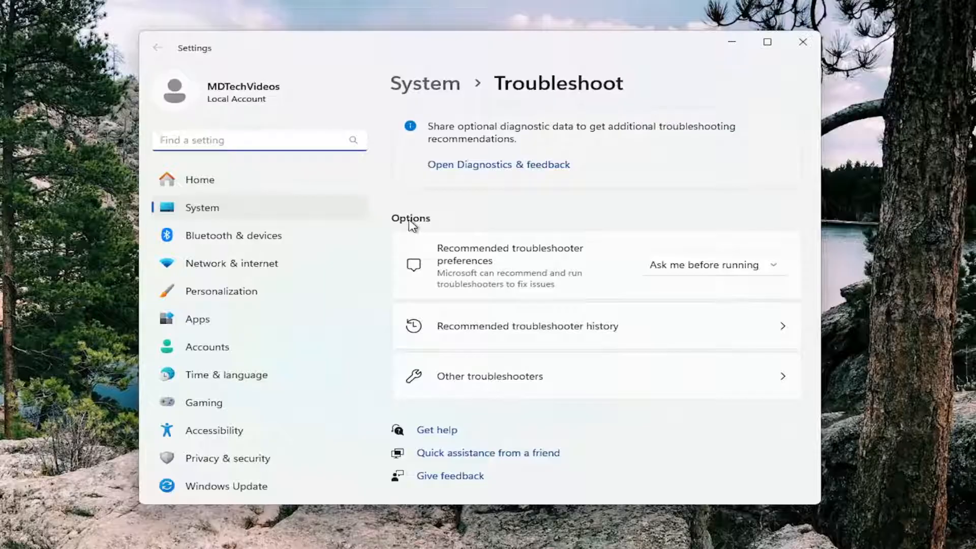
- Run the Windows Update troubleshooter from Other troubleshooters
{"action": "left_click", "coordinate": [490, 376]}
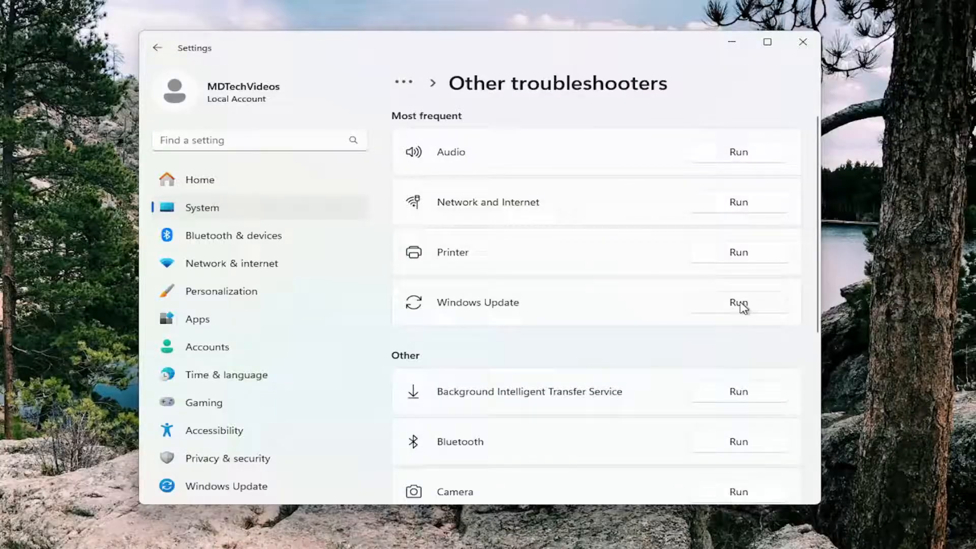
{"action": "left_click", "coordinate": [739, 302]}
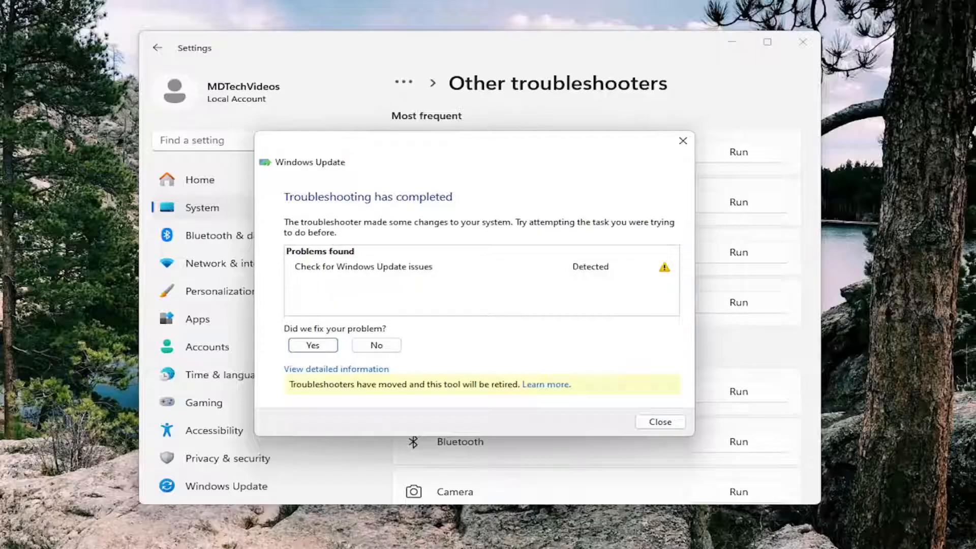
{"action": "mouse_move", "coordinate": [687, 157]}
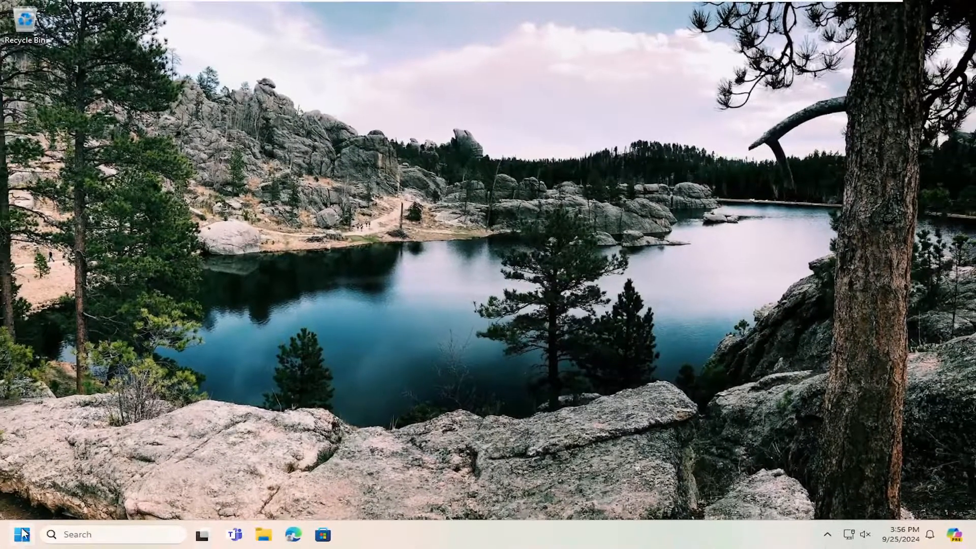
- Launch Command Prompt as administrator via a 'cmd' search, approving the UAC prompt
{"action": "type", "text": "cmd"}
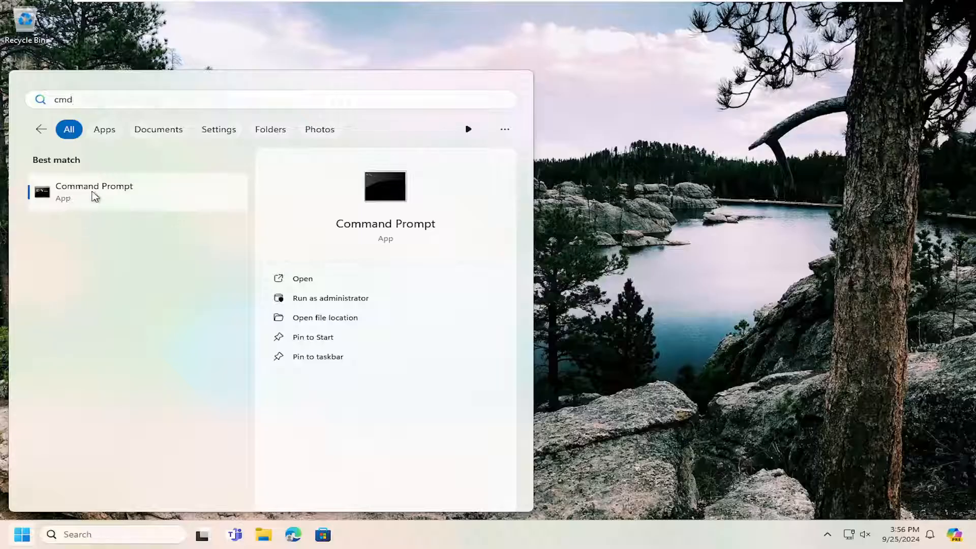
{"action": "left_click", "coordinate": [330, 298]}
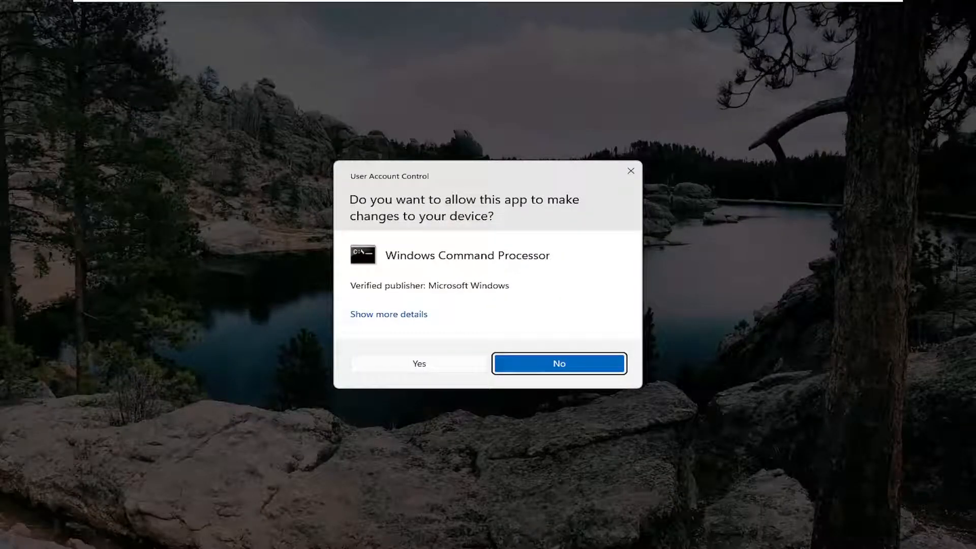
{"action": "left_click", "coordinate": [418, 364]}
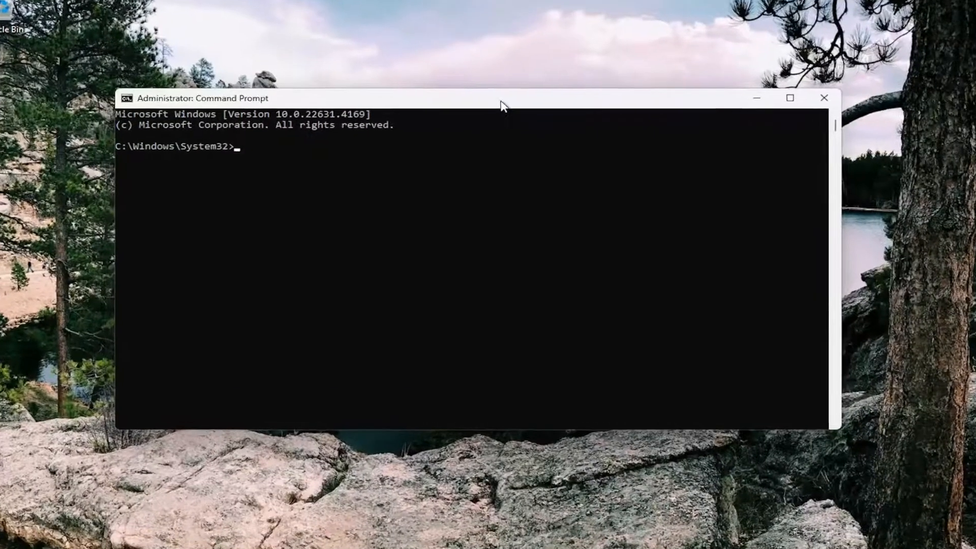
- Enter the 'sfc /scannow' system file check at the administrator prompt
{"action": "type", "text": "sfc"}
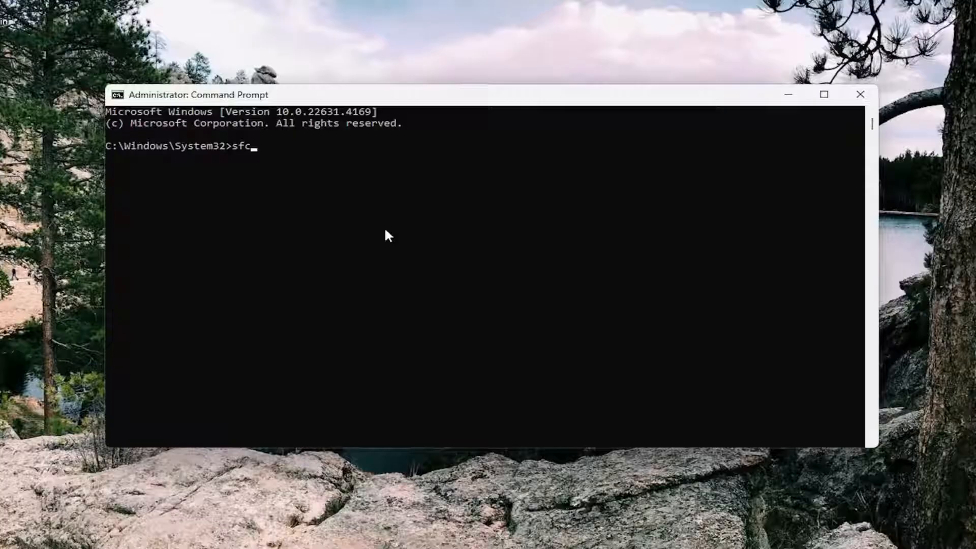
{"action": "type", "text": "/sca"}
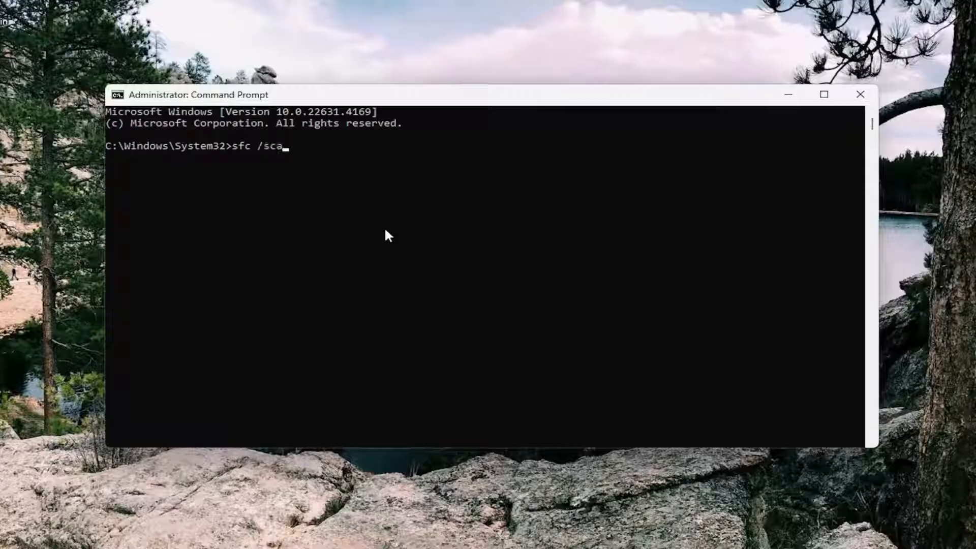
{"action": "type", "text": "nnow"}
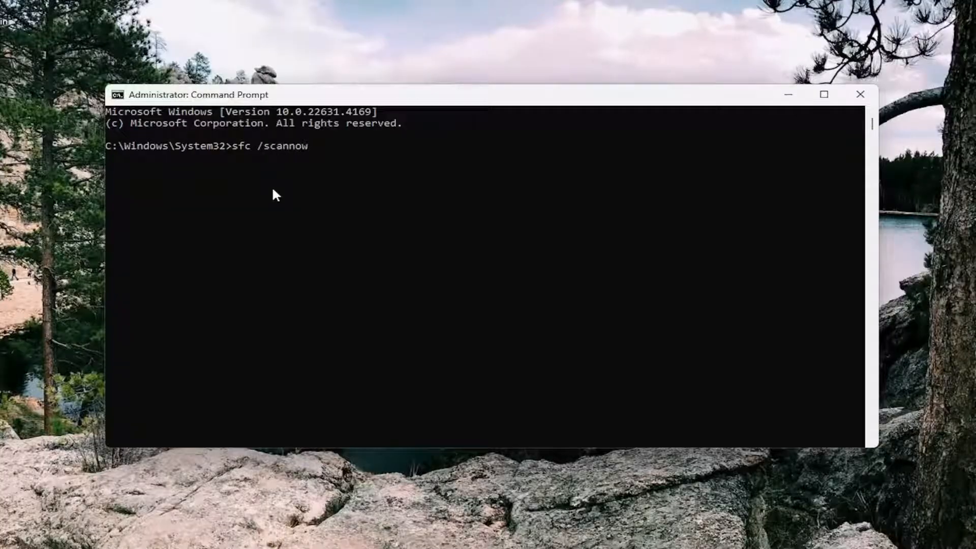
{"action": "mouse_move", "coordinate": [337, 163]}
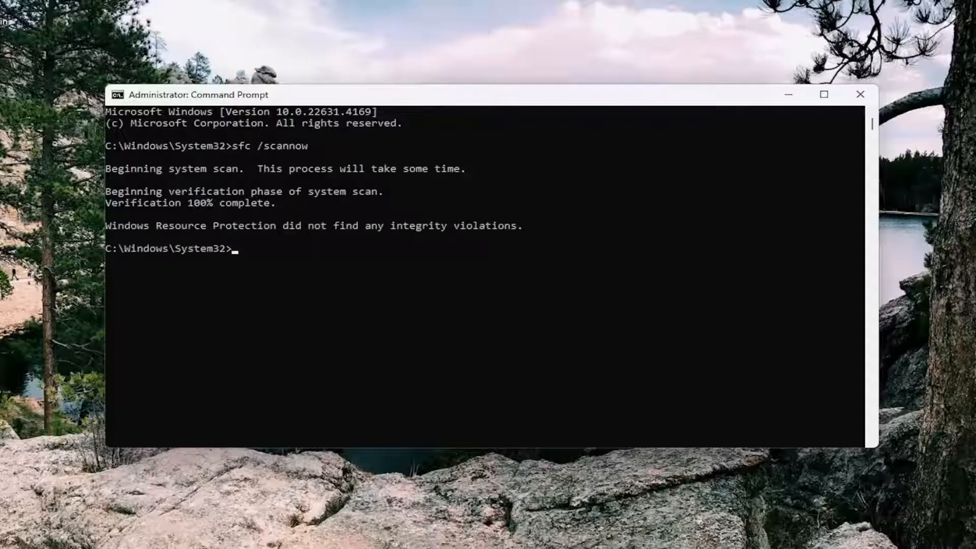
- Minimize Command Prompt and restart the computer from the Start button's shortcut menu
{"action": "left_click", "coordinate": [862, 95]}
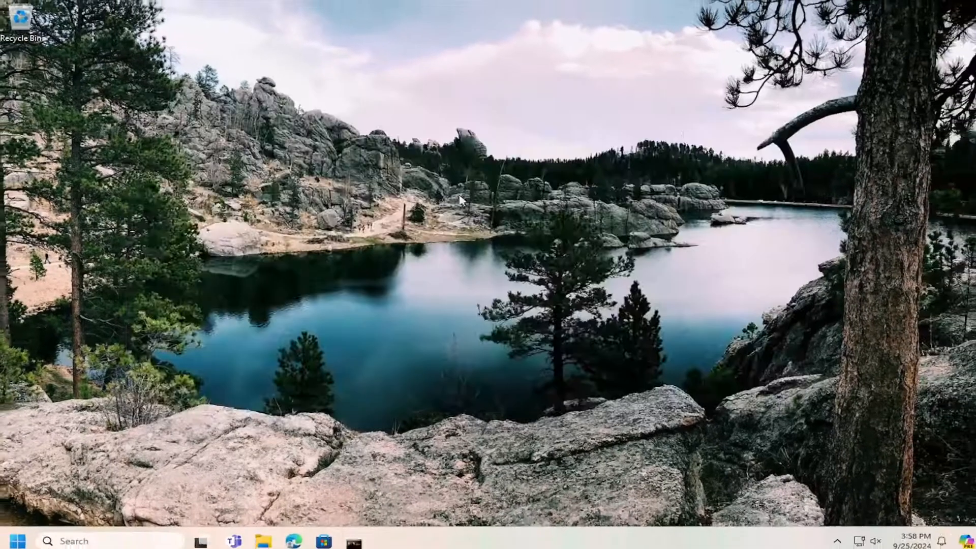
{"action": "right_click", "coordinate": [23, 533]}
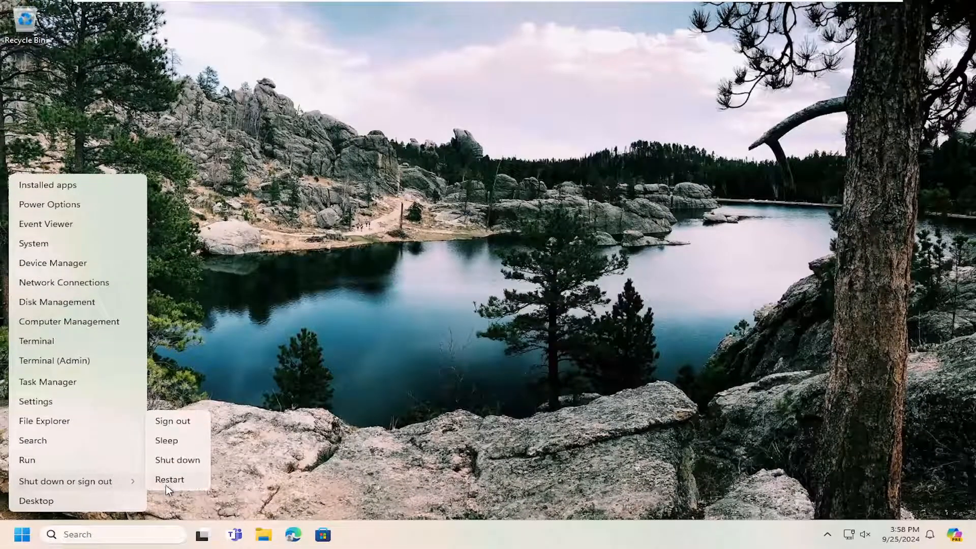
{"action": "left_click", "coordinate": [172, 421]}
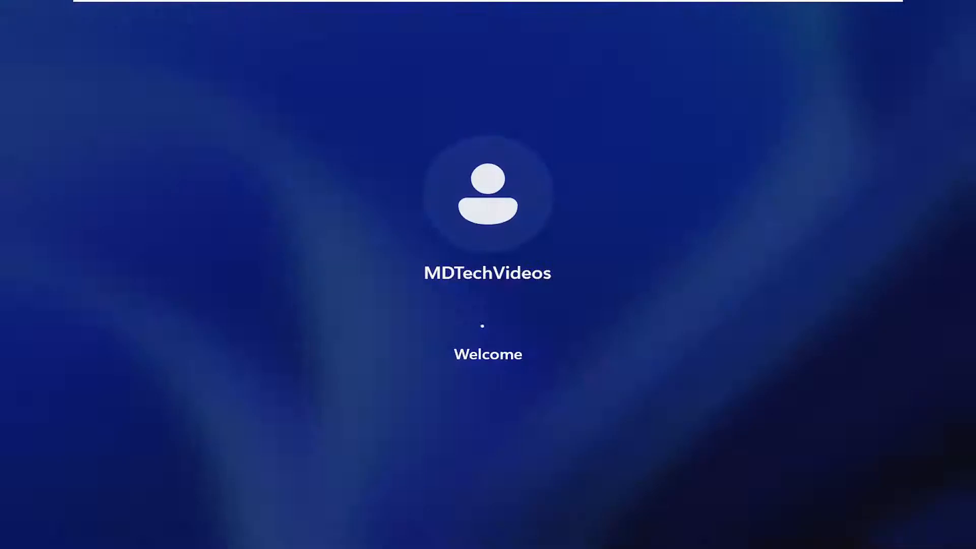